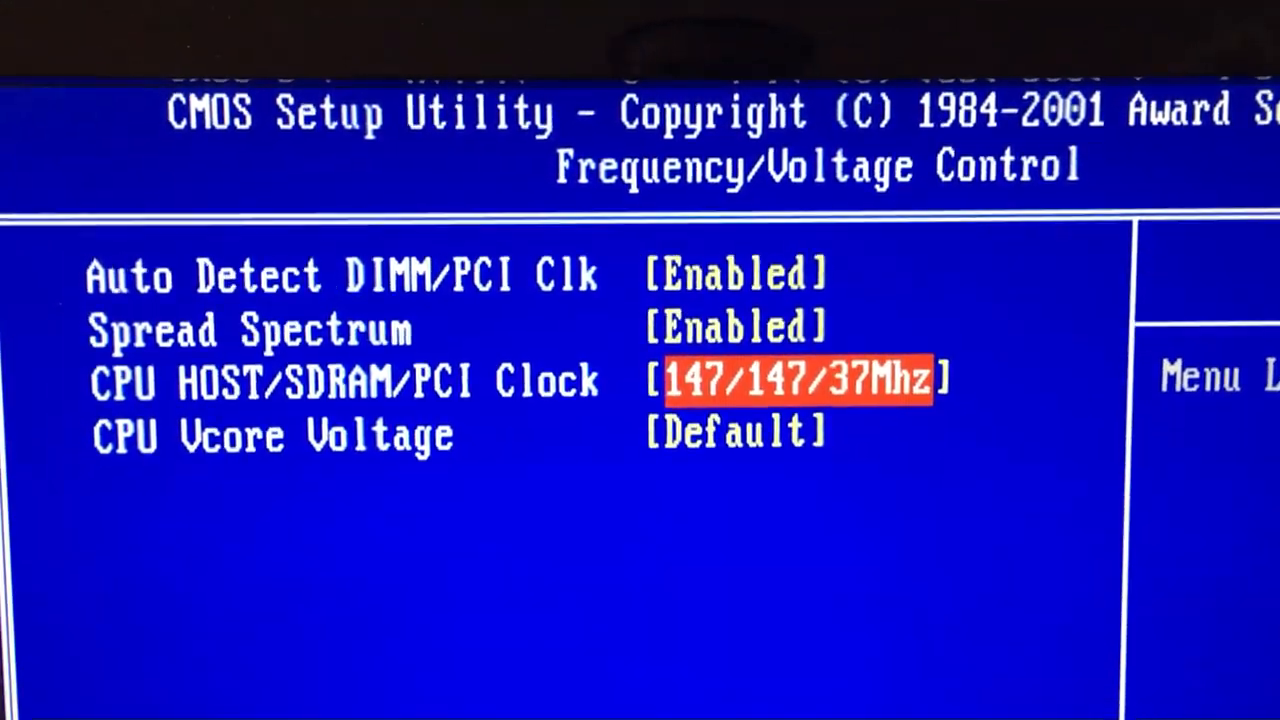
# Step: Back out of Frequency/Voltage Control and confirm quitting setup without saving the 147/147/37MHz clocks
pyautogui.press('Escape')
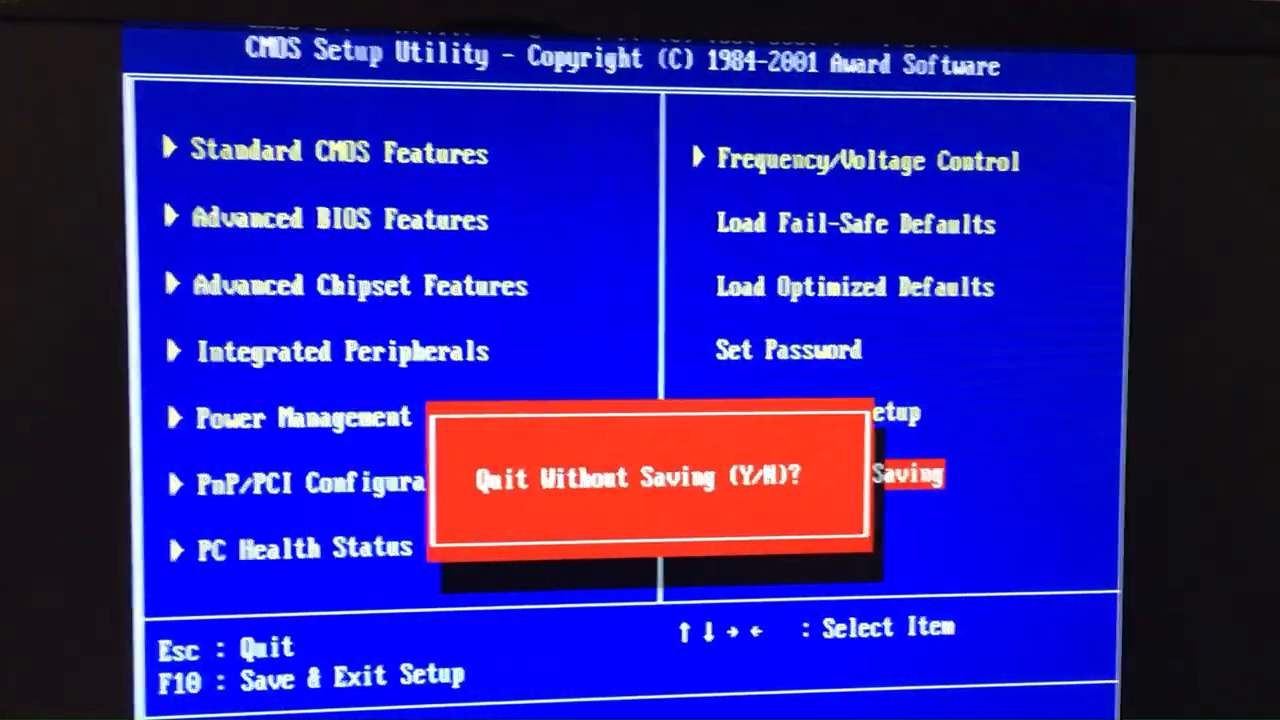
pyautogui.press('y')
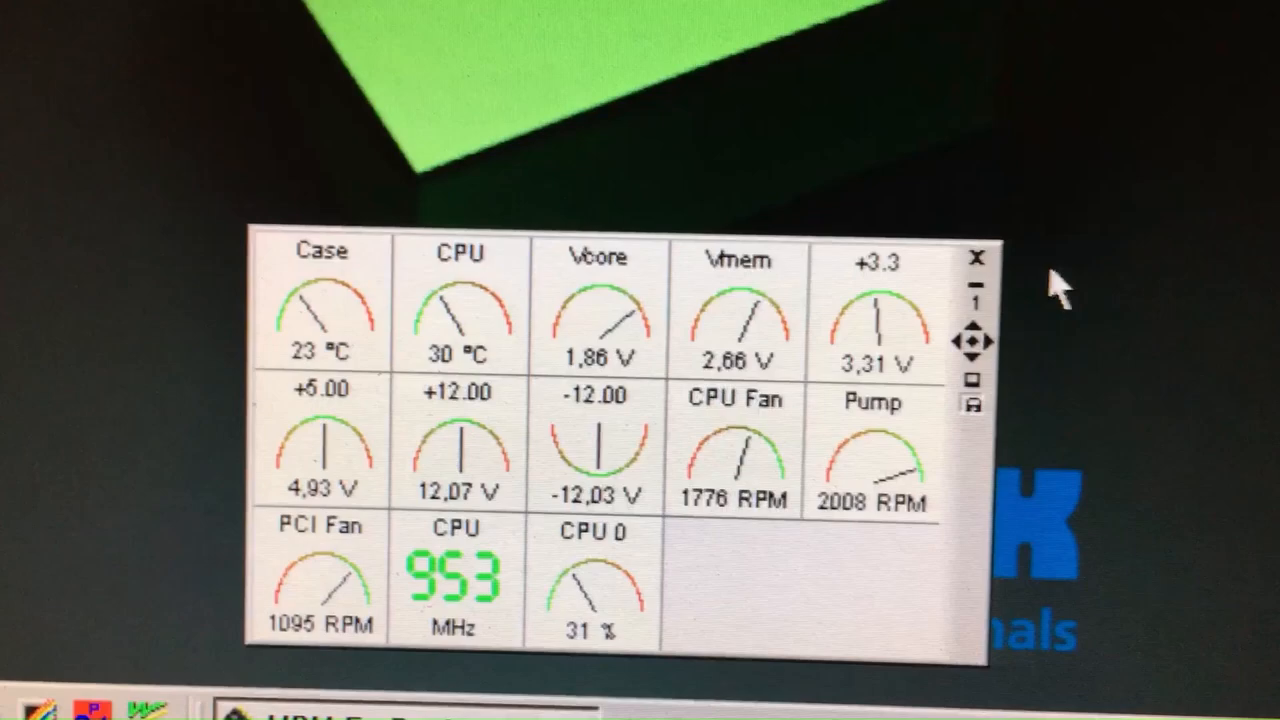
# Step: Show the hardware monitor readings: CPU 30 °C, Vcore 1,86 V, 953 MHz
pyautogui.click(948, 256)
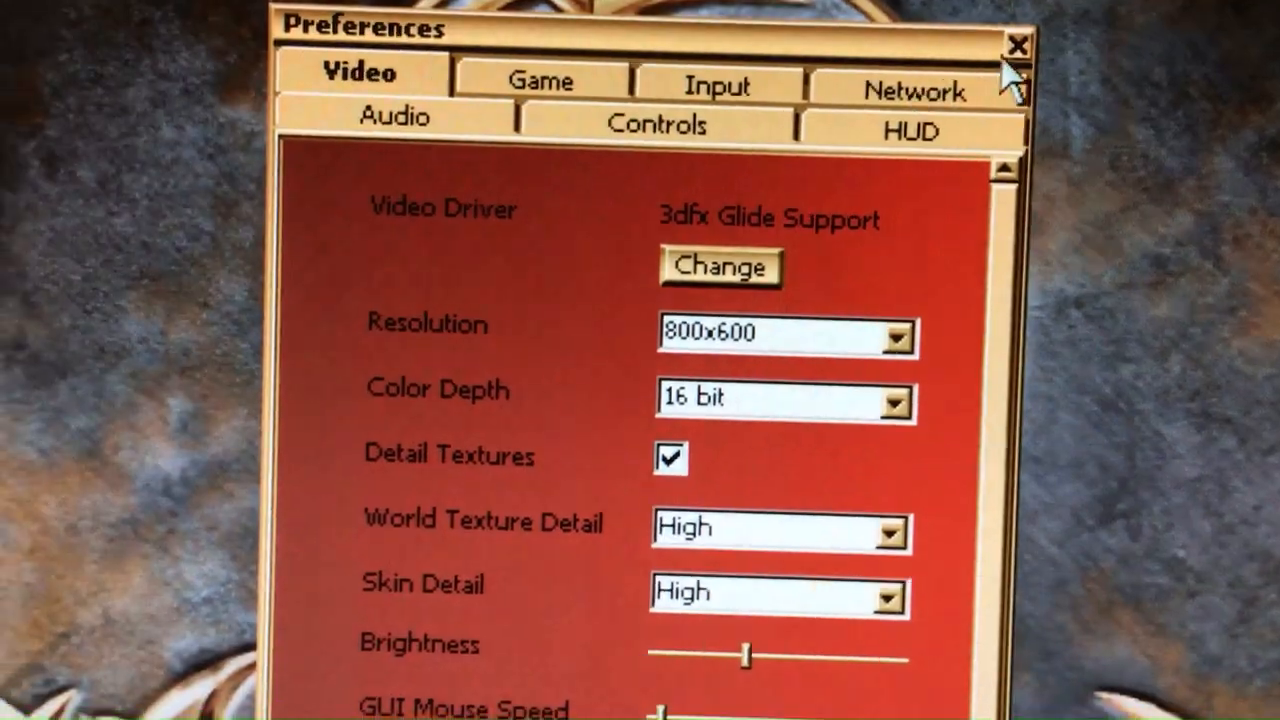
# Step: Close Unreal's Preferences window to return toward the desktop games menu
pyautogui.click(1018, 44)
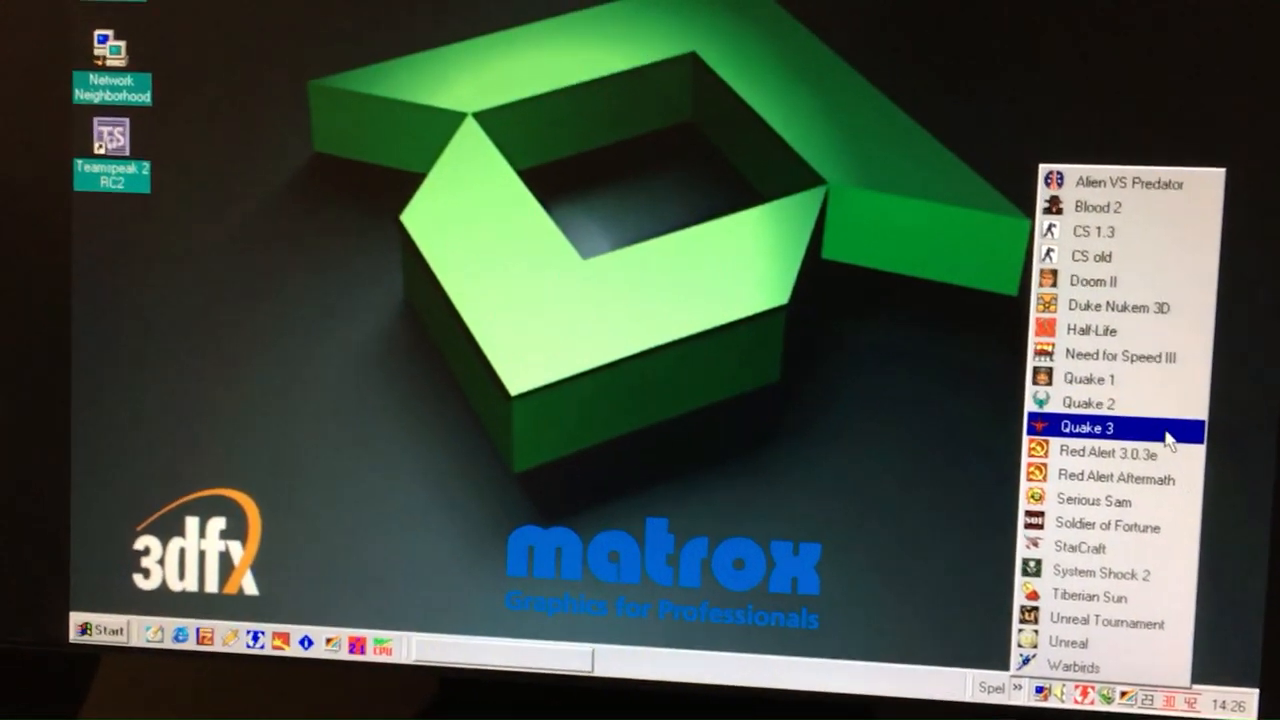
# Step: Launch Quake 3 from the desktop games list
pyautogui.click(1088, 426)
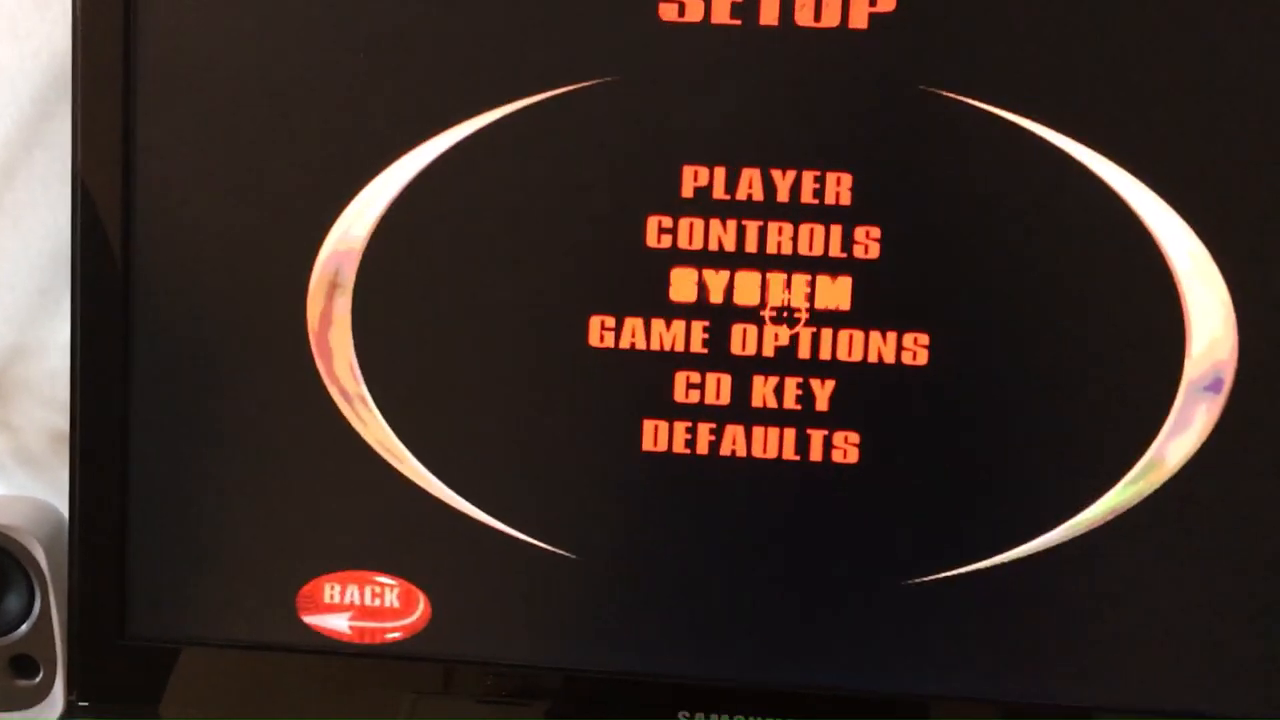
# Step: Leave Quake 3 and scroll the Spel games list through Half-Life, StarCraft and Unreal to Warbirds
pyautogui.click(366, 600)
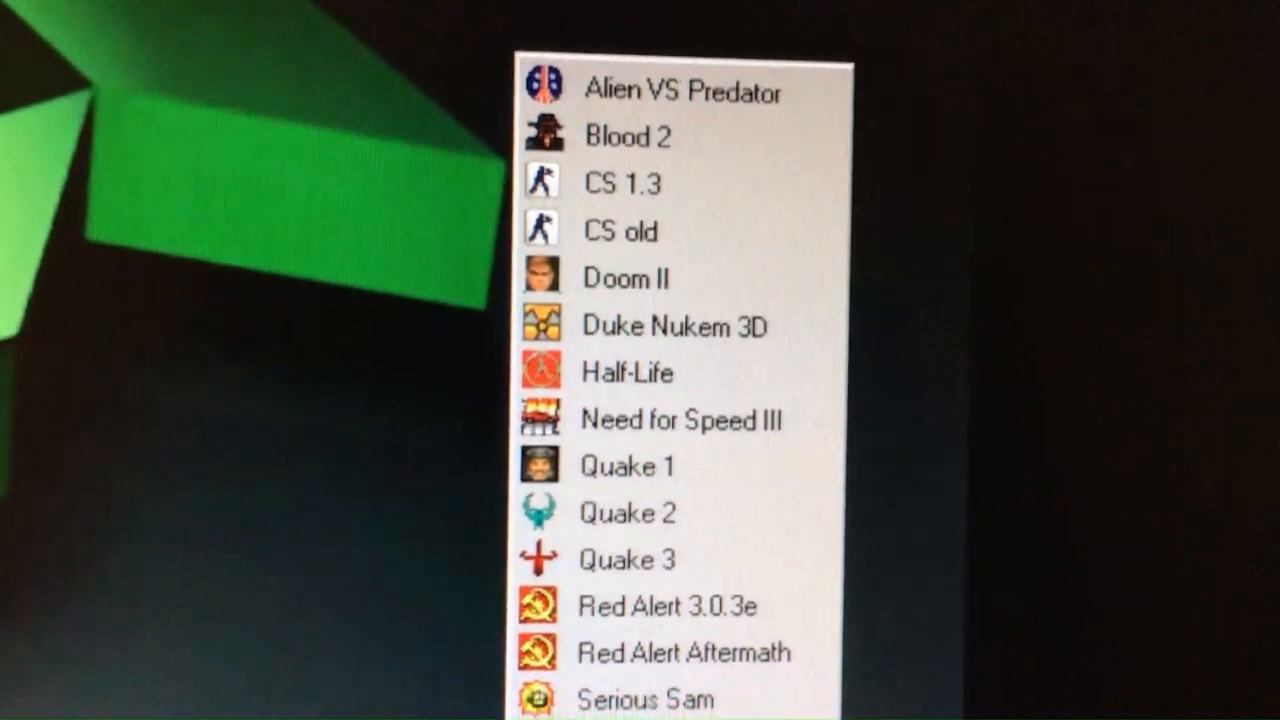
pyautogui.scroll(-3)
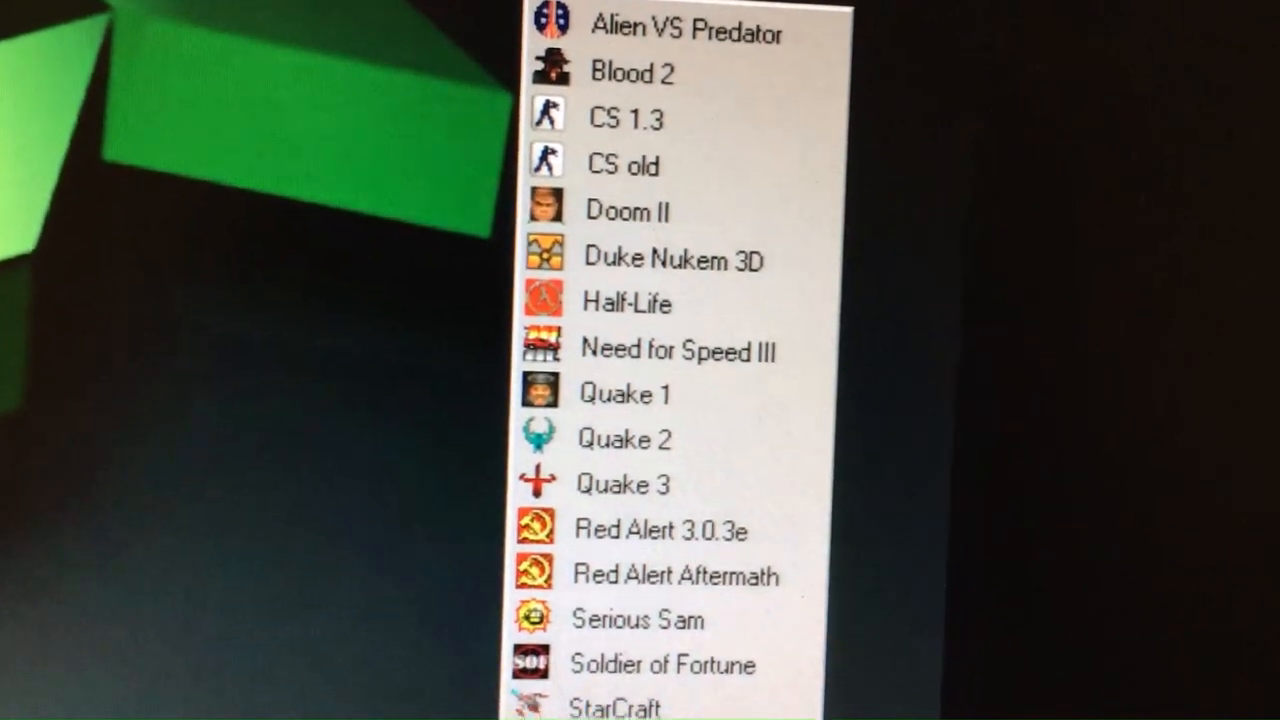
pyautogui.scroll(-3)
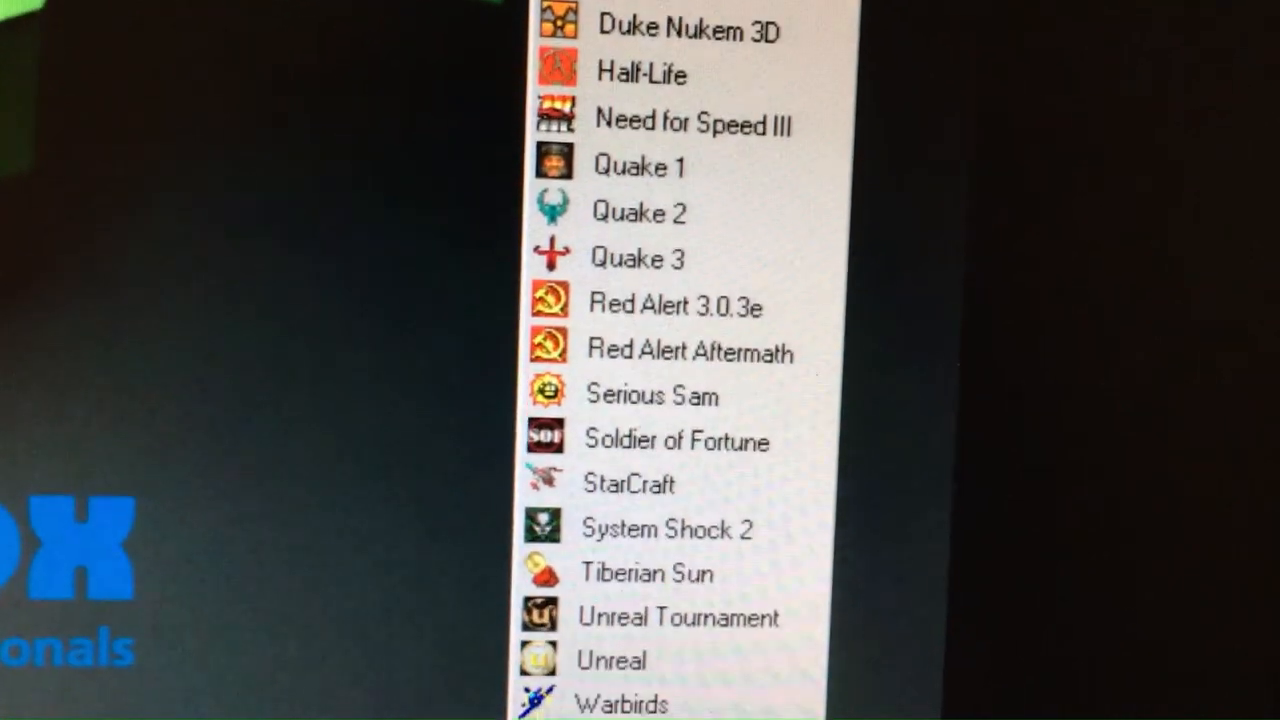